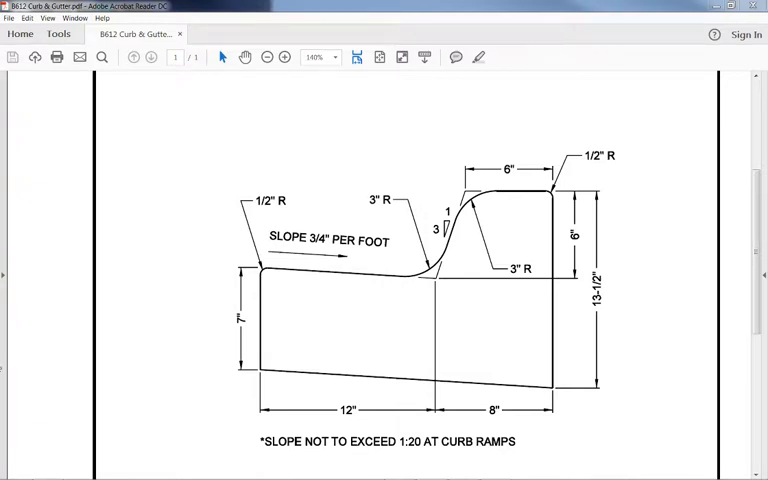
mouse_move(252, 164)
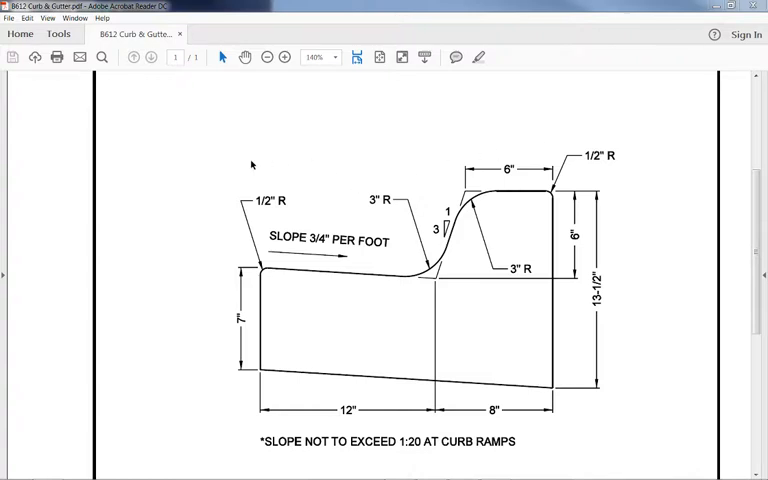
mouse_move(661, 220)
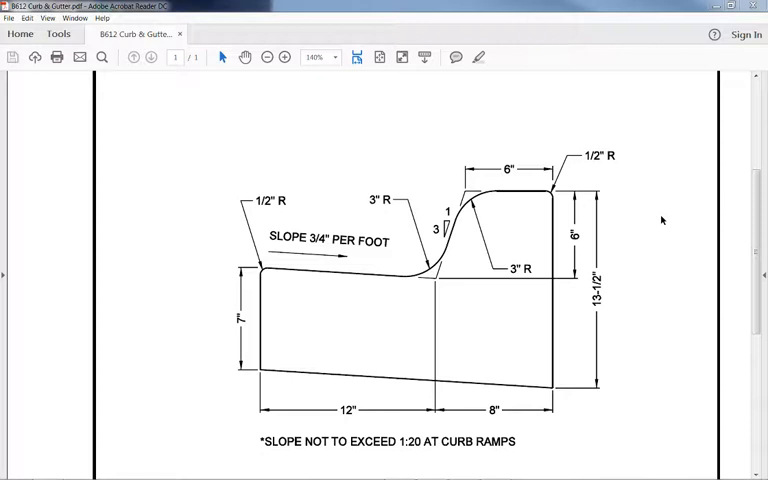
mouse_move(447, 270)
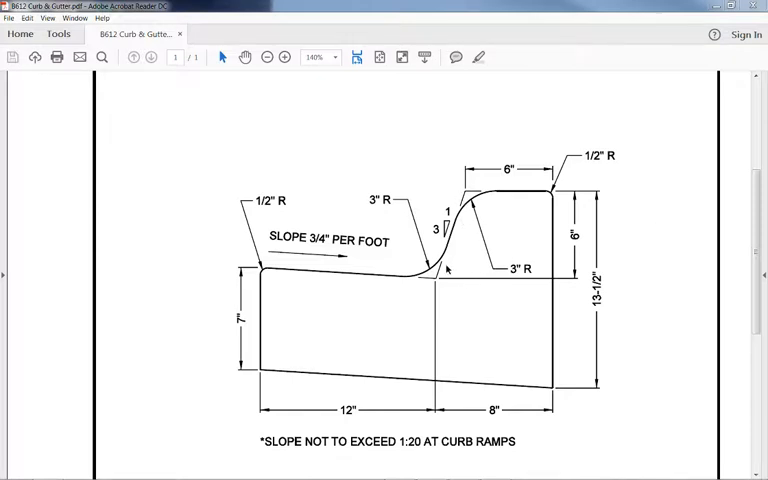
mouse_move(448, 228)
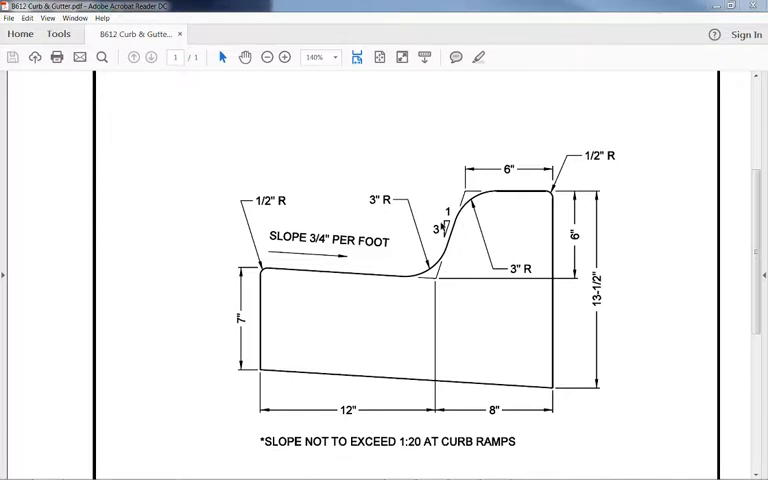
mouse_move(422, 281)
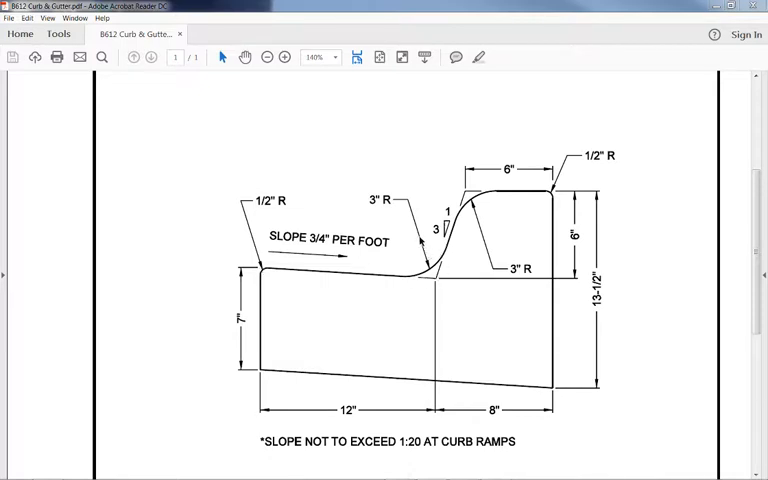
mouse_move(544, 318)
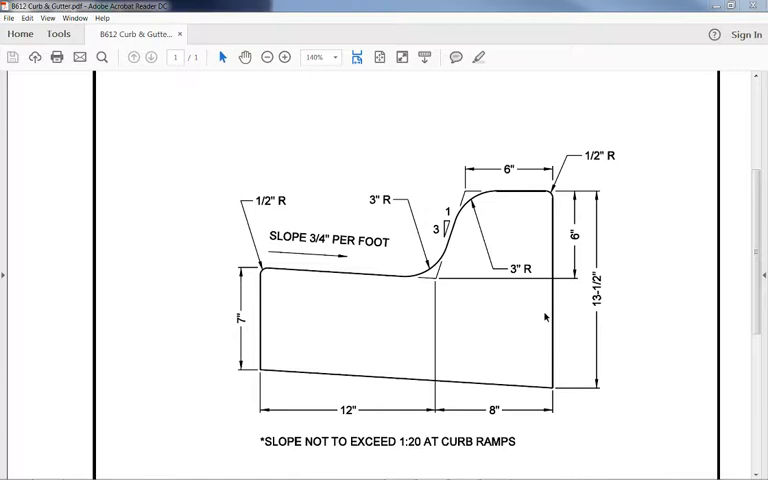
mouse_move(613, 13)
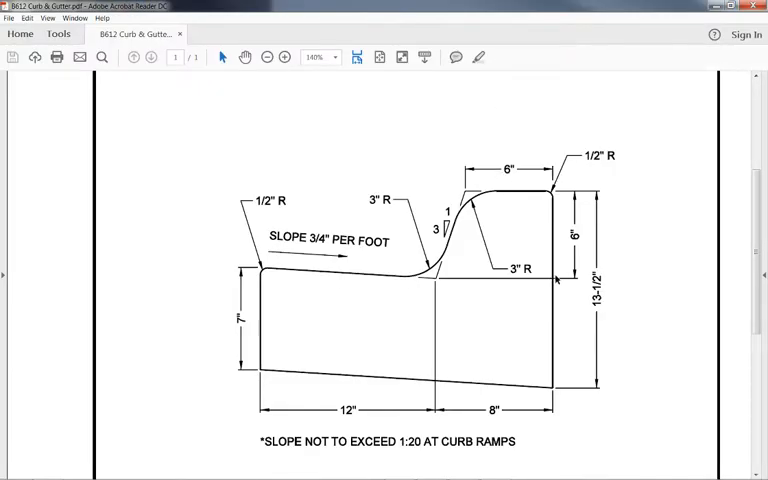
mouse_move(552, 204)
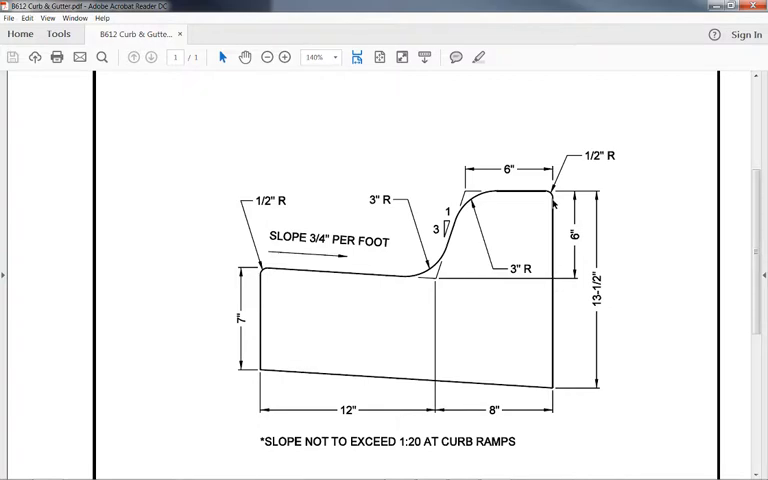
mouse_move(555, 283)
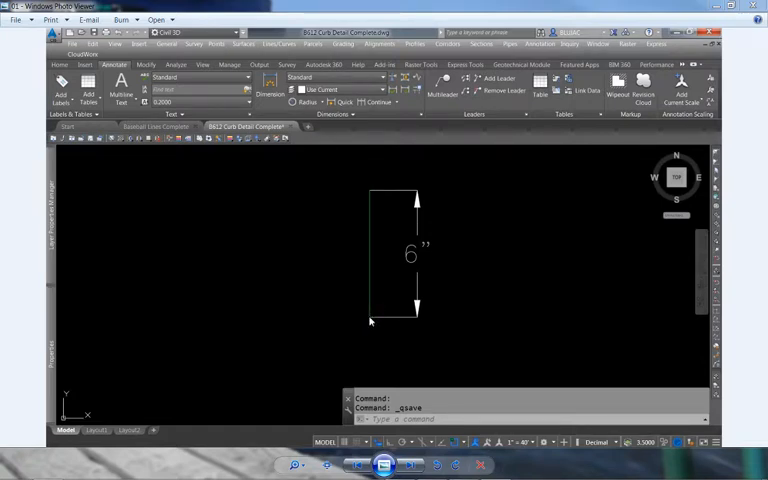
mouse_move(373, 208)
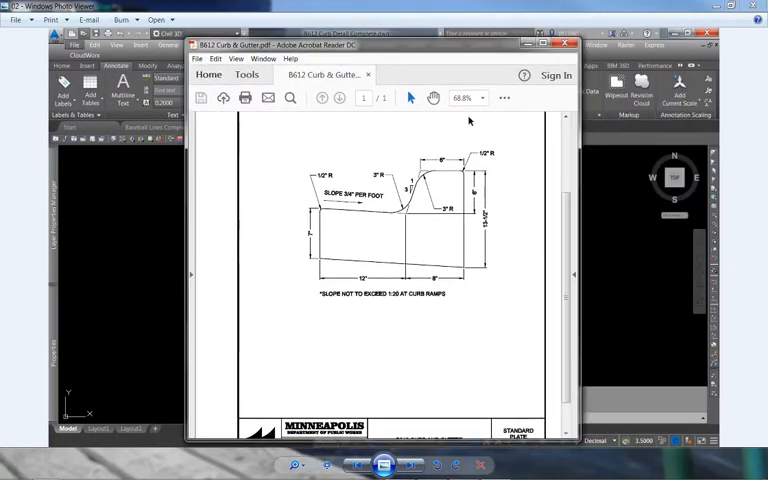
mouse_move(417, 148)
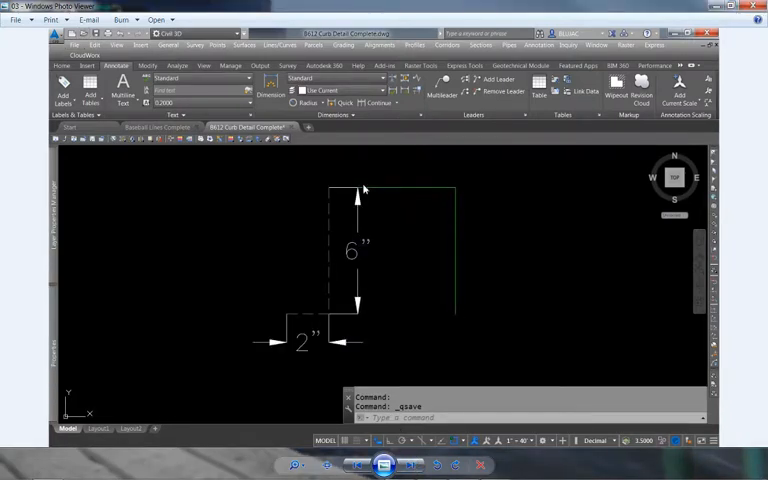
mouse_move(352, 192)
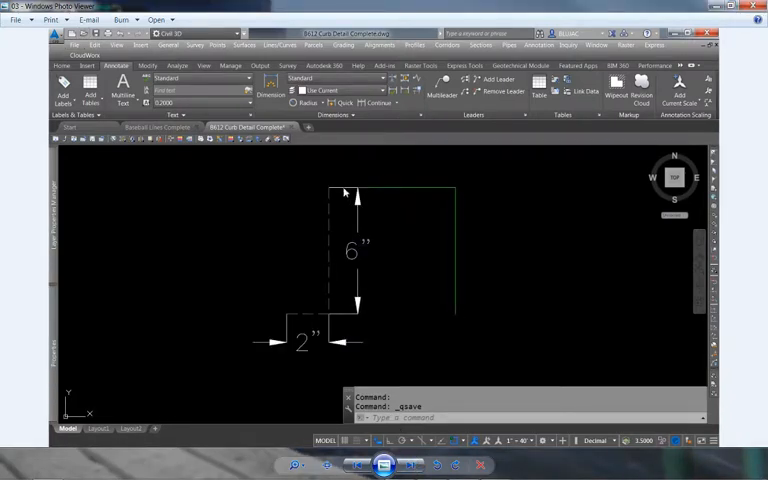
mouse_move(342, 308)
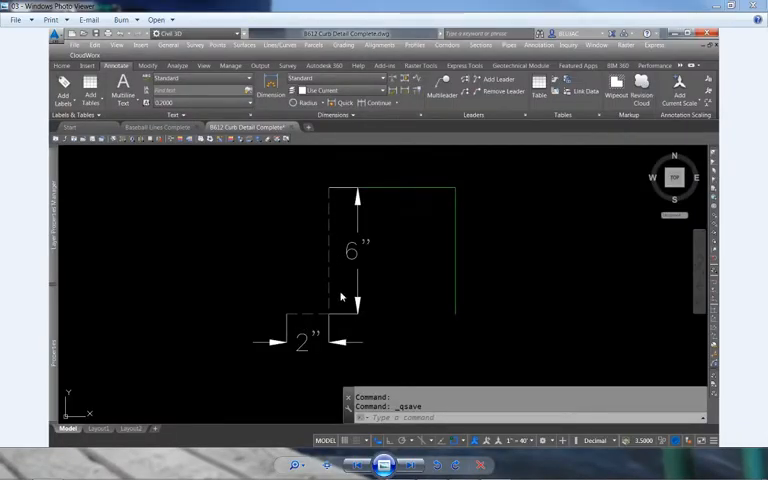
mouse_move(335, 195)
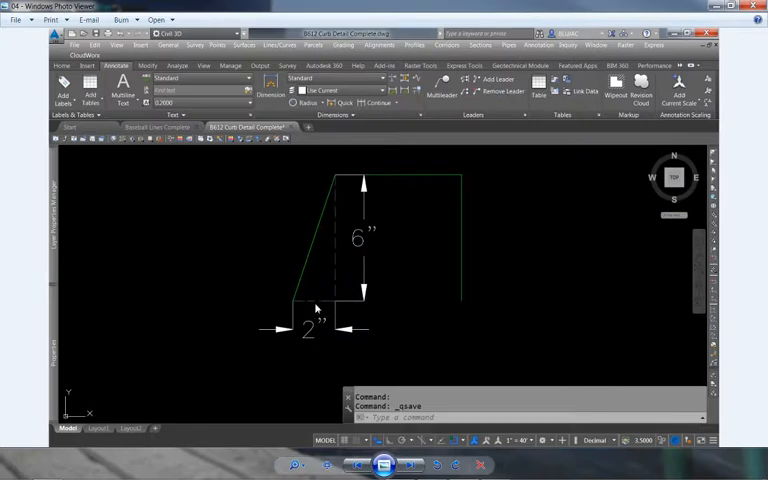
mouse_move(300, 303)
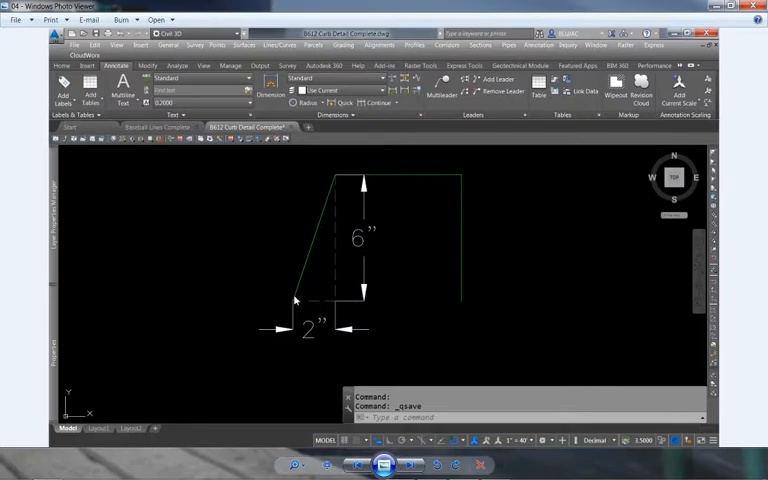
mouse_move(315, 257)
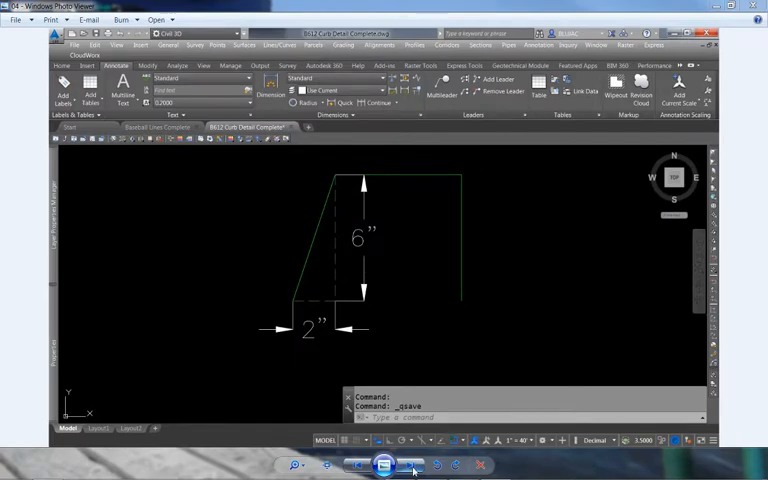
Draw the 12-inch gutter edge sloping down 0.75 inch.
left_click(412, 464)
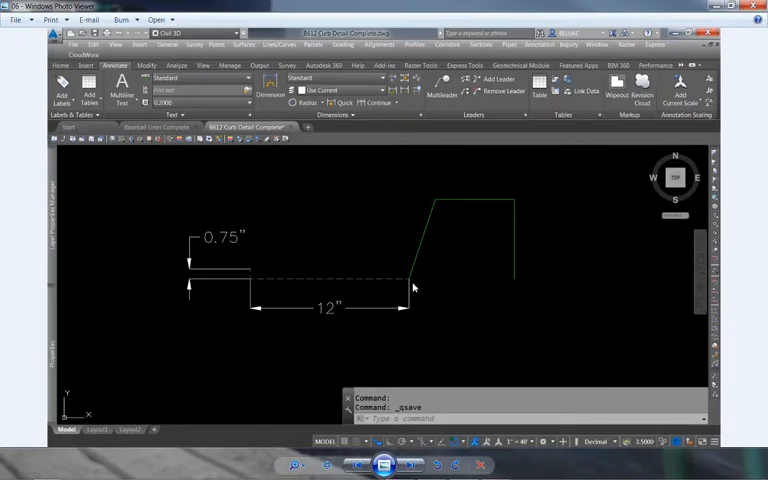
mouse_move(372, 283)
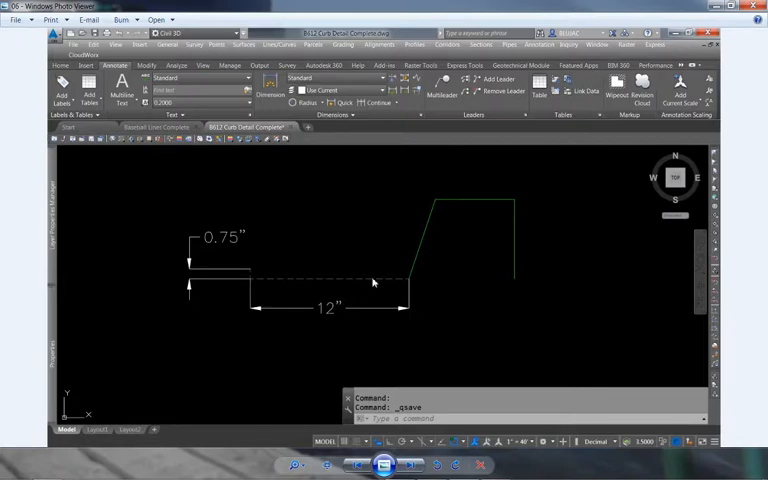
mouse_move(251, 283)
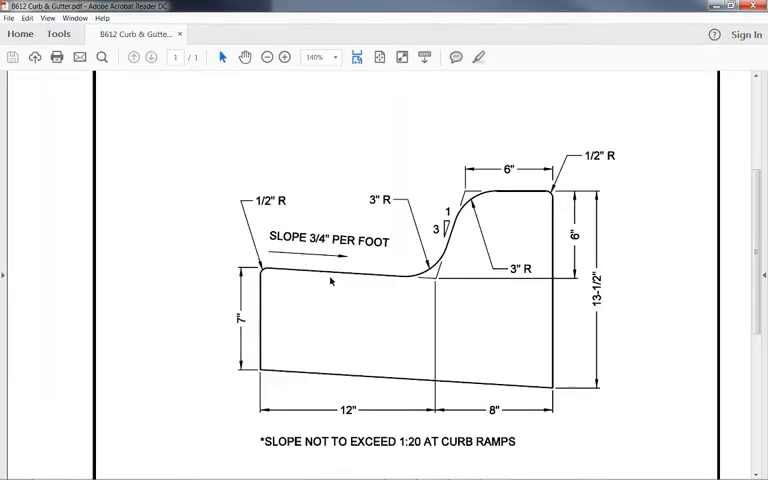
mouse_move(290, 257)
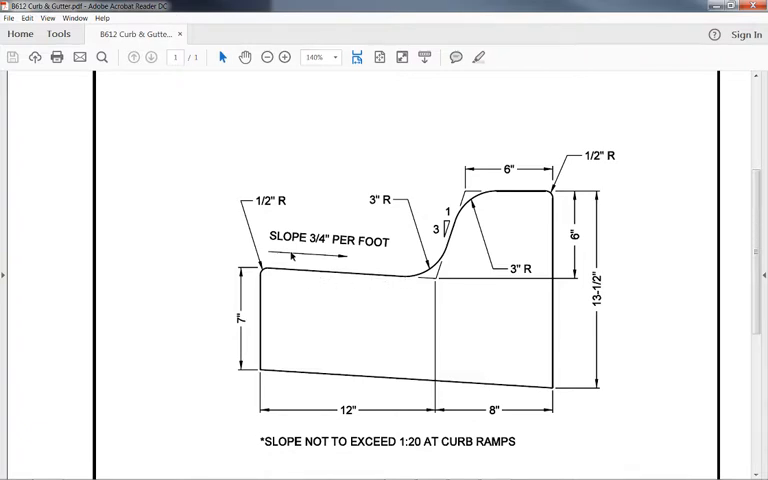
mouse_move(383, 255)
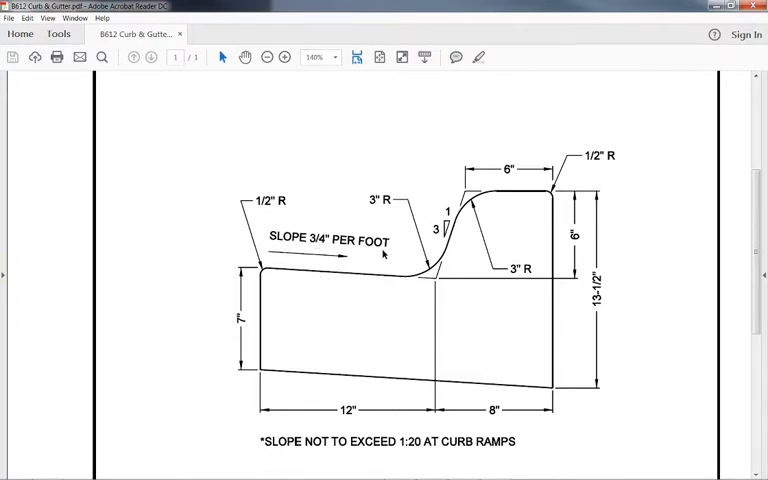
mouse_move(425, 5)
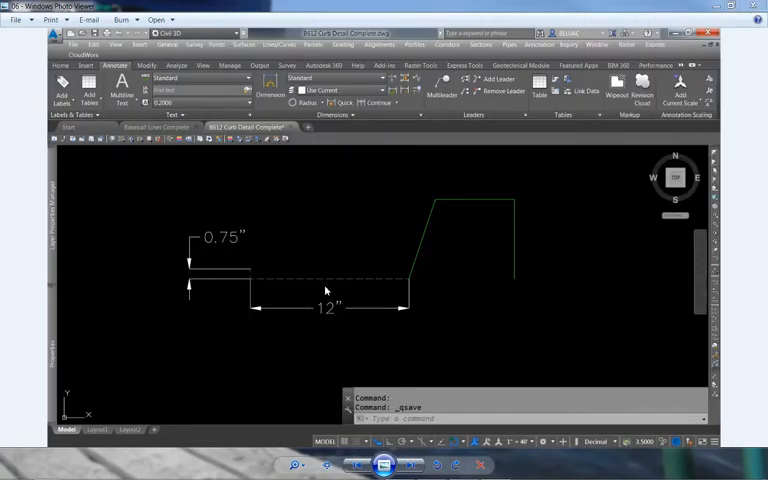
mouse_move(250, 275)
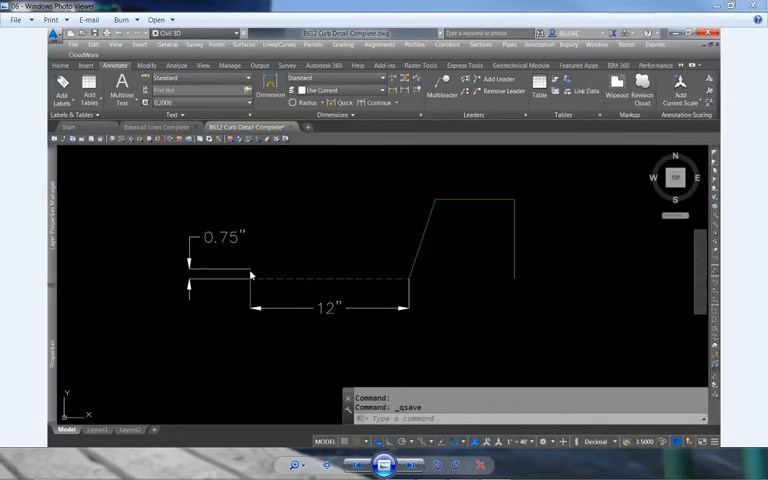
mouse_move(401, 388)
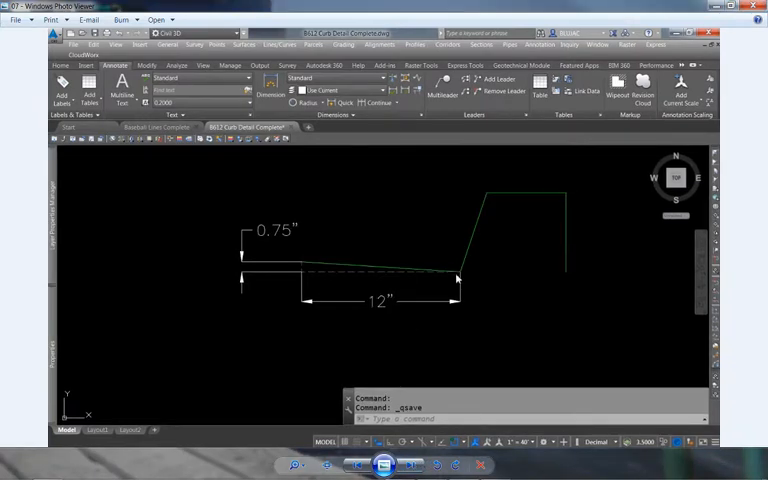
mouse_move(310, 264)
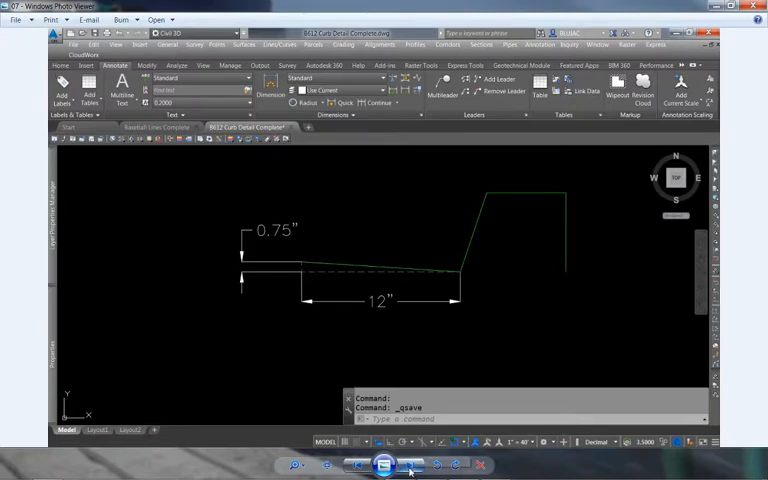
mouse_move(410, 462)
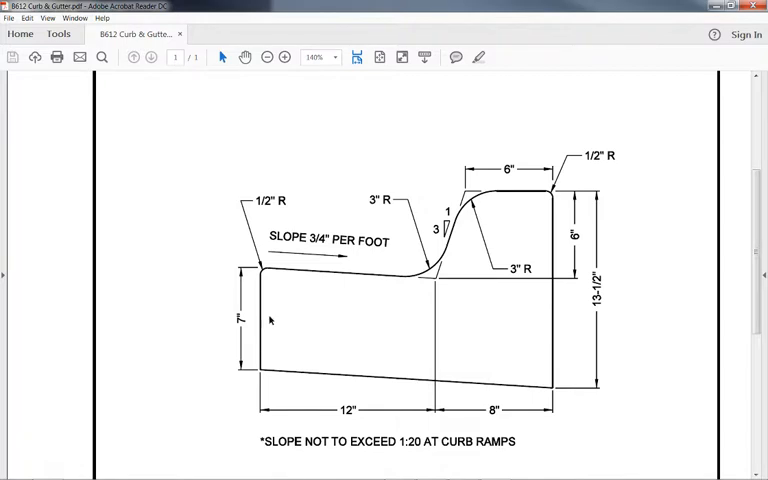
mouse_move(208, 365)
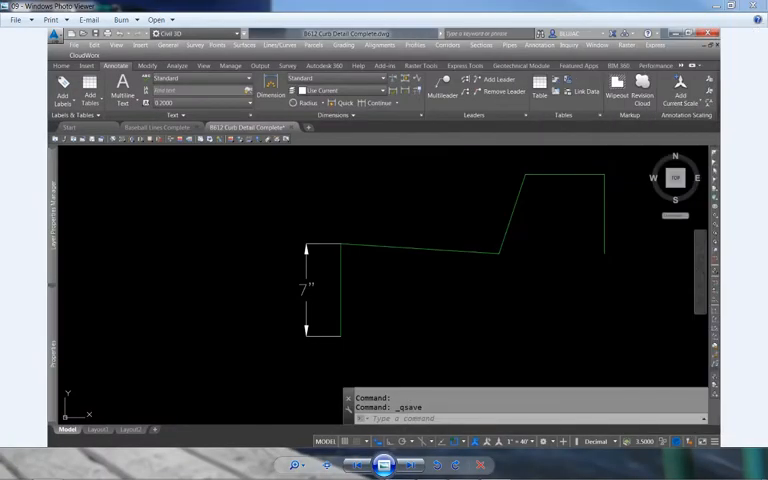
mouse_move(361, 342)
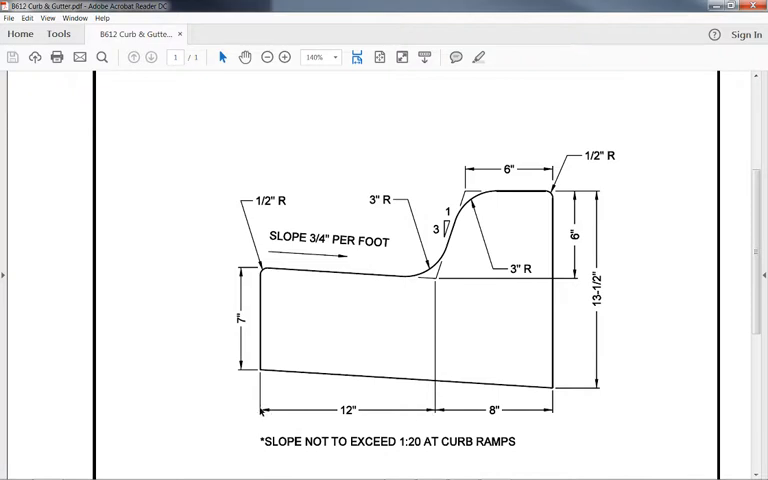
mouse_move(364, 382)
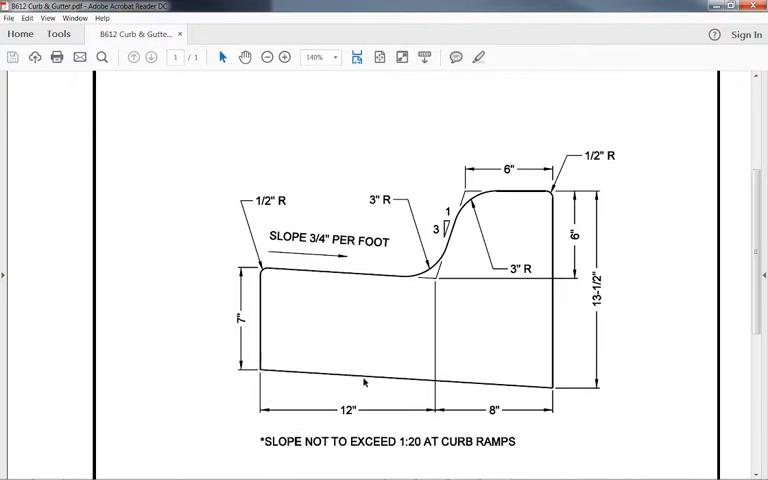
mouse_move(253, 268)
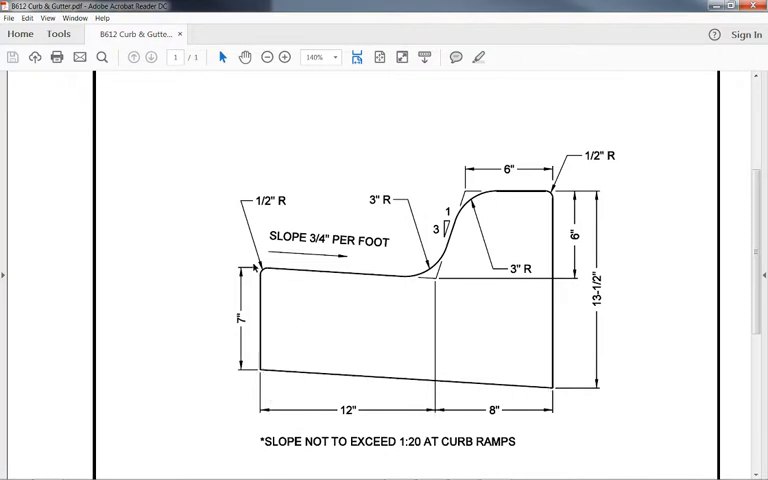
mouse_move(355, 323)
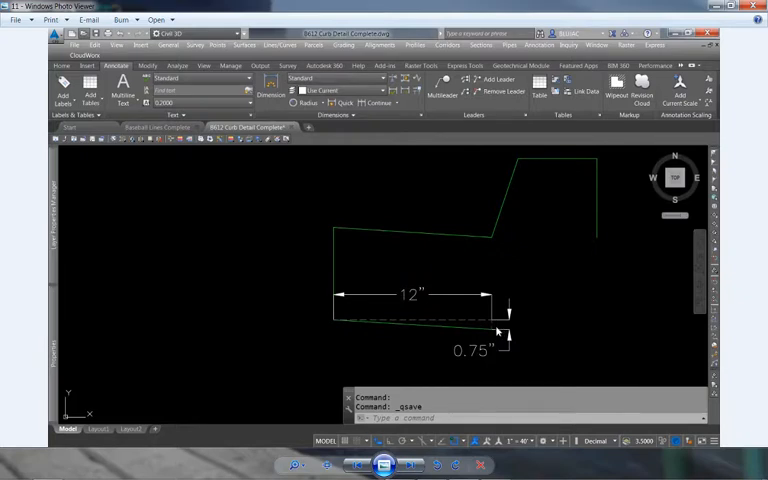
mouse_move(335, 327)
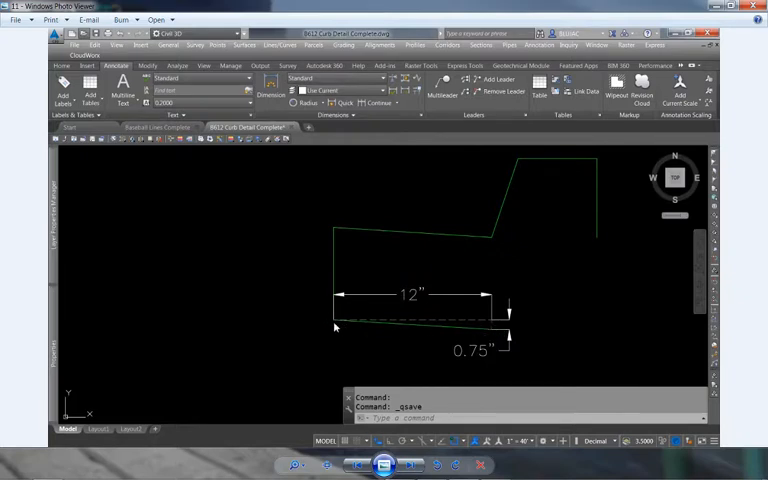
mouse_move(410, 334)
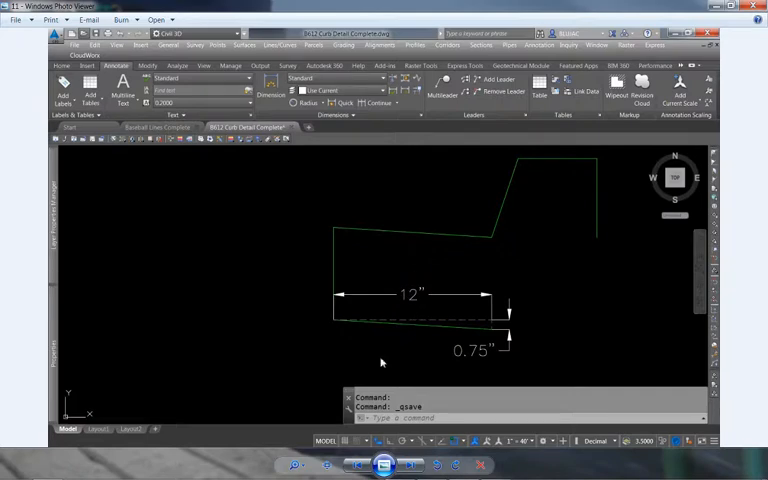
mouse_move(380, 322)
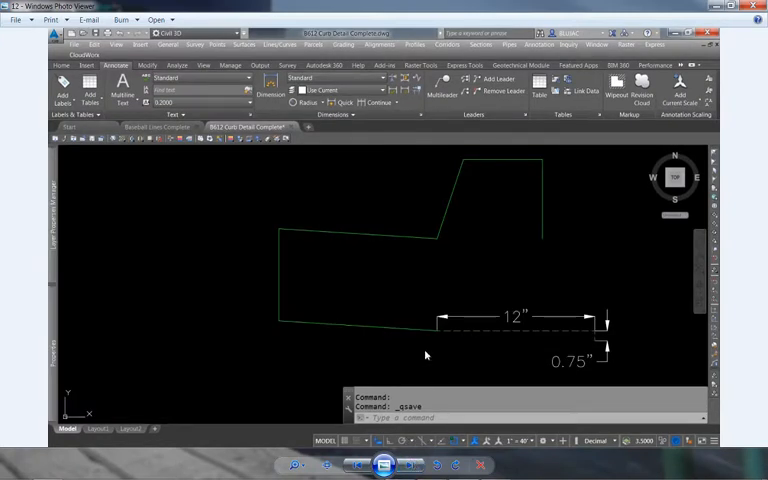
mouse_move(449, 321)
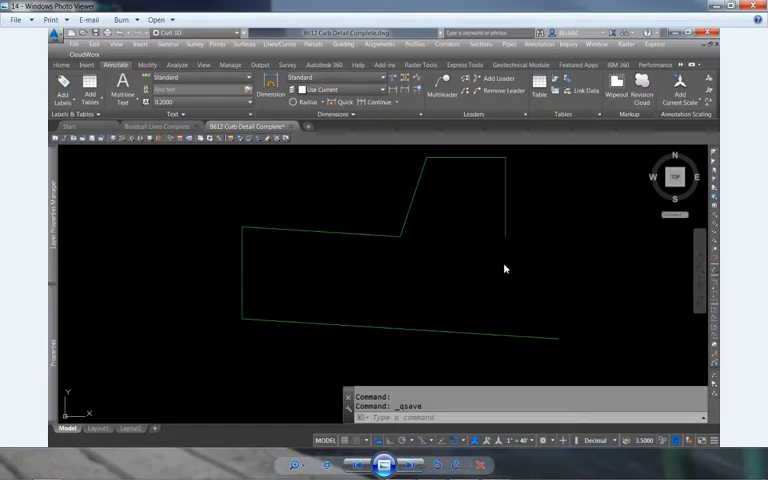
mouse_move(513, 338)
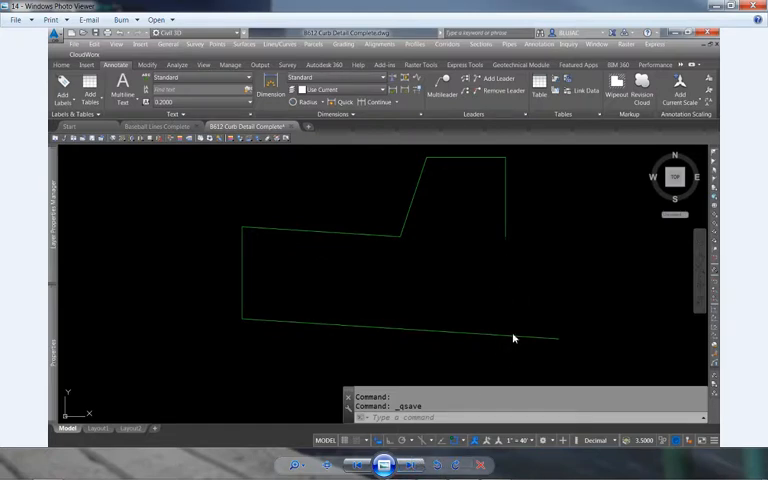
mouse_move(506, 358)
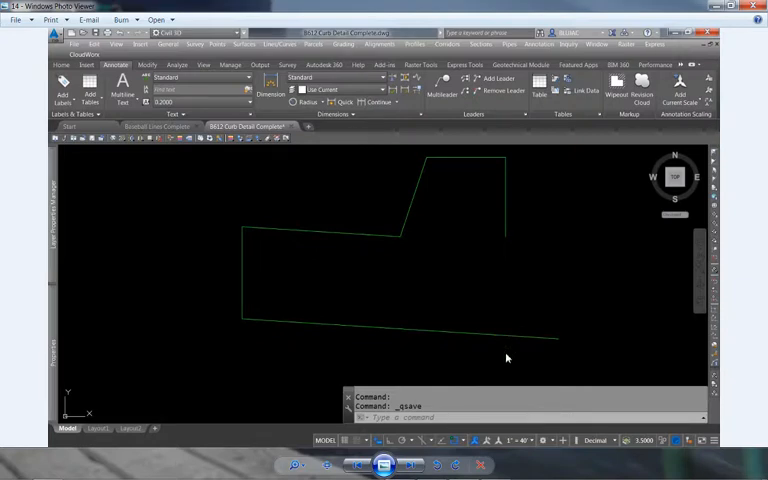
mouse_move(413, 453)
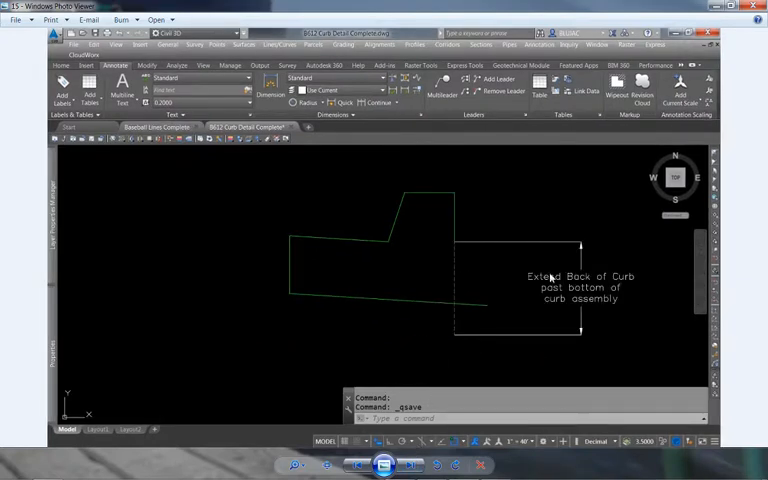
mouse_move(530, 305)
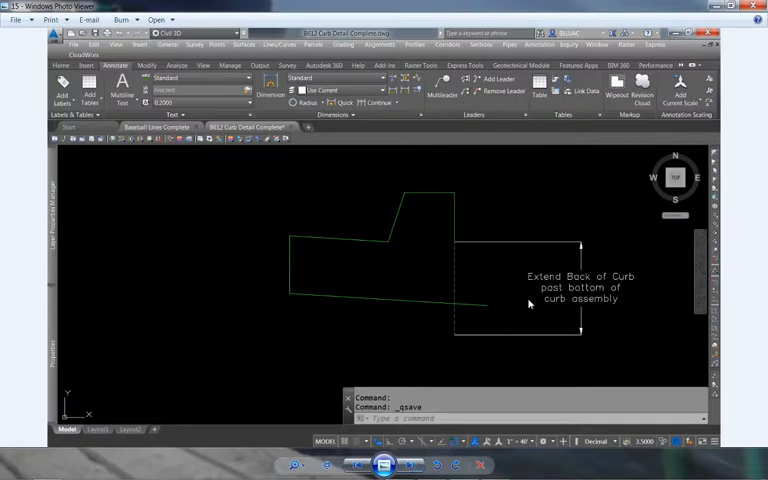
mouse_move(637, 285)
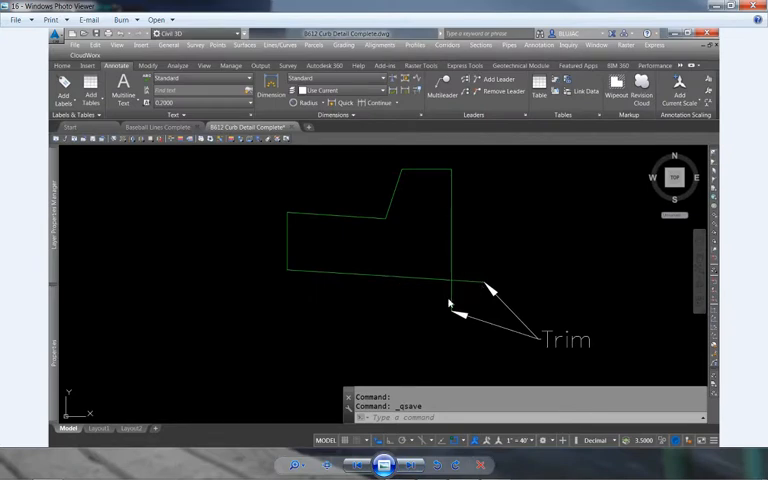
mouse_move(435, 383)
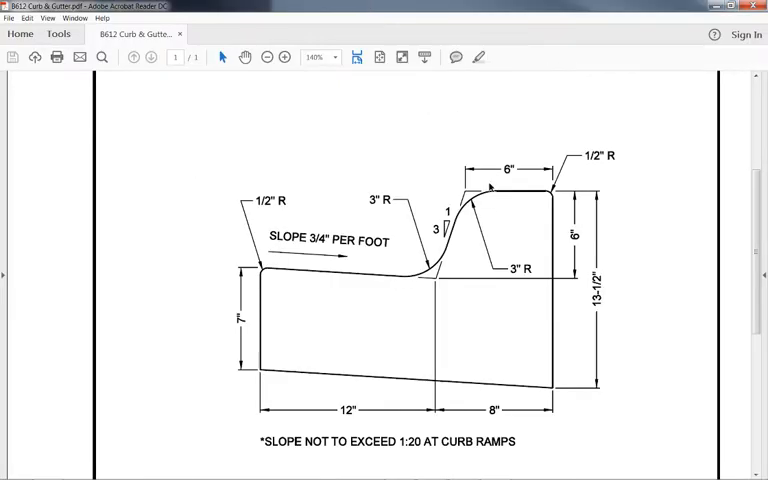
mouse_move(422, 236)
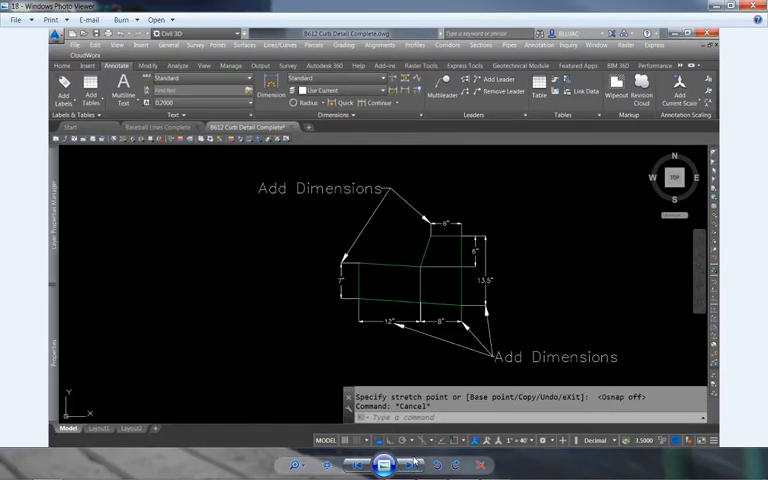
mouse_move(364, 335)
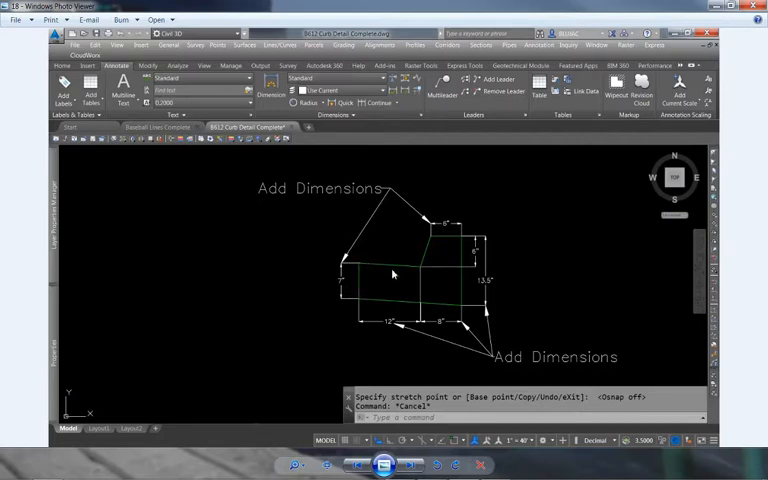
mouse_move(444, 237)
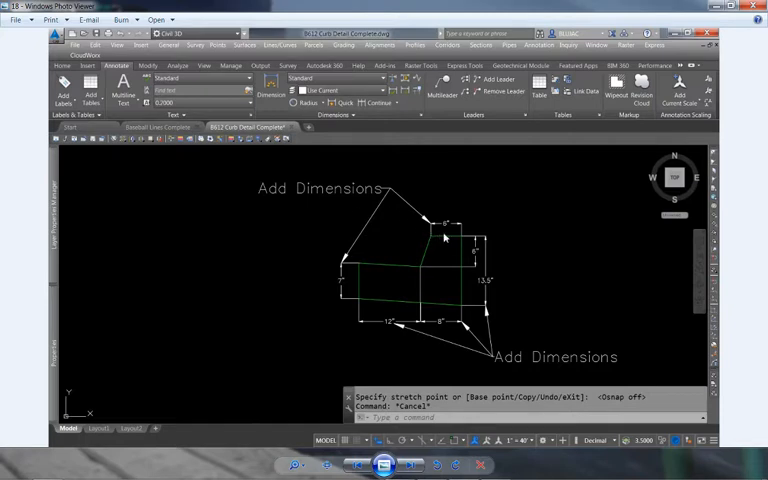
mouse_move(426, 323)
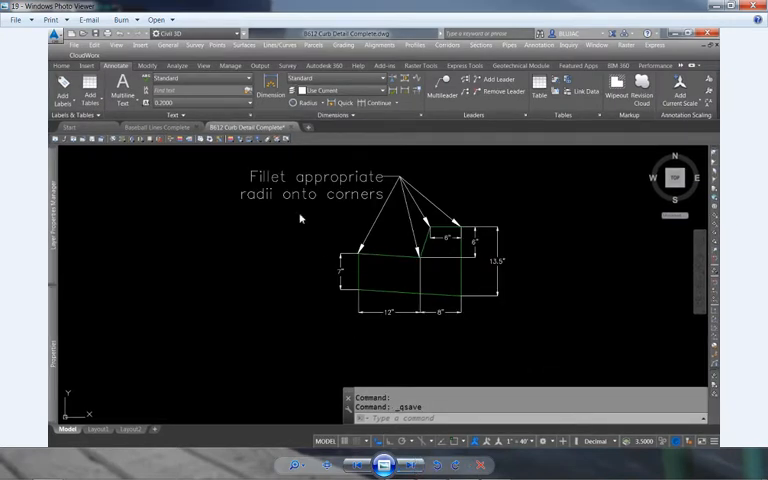
mouse_move(405, 187)
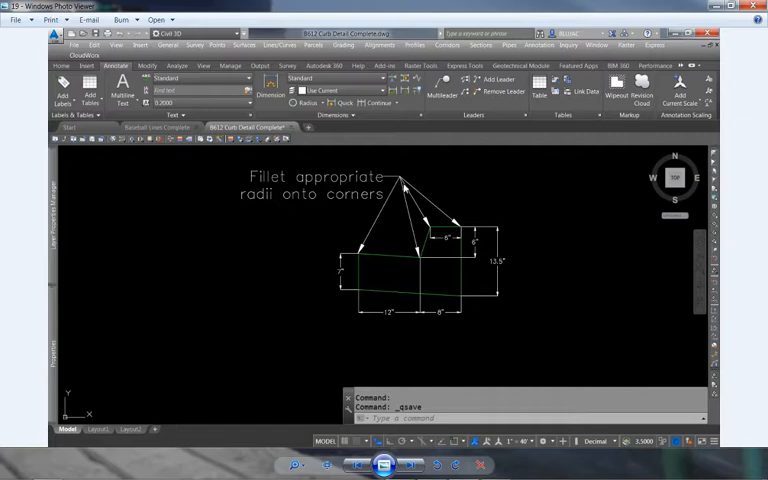
mouse_move(440, 228)
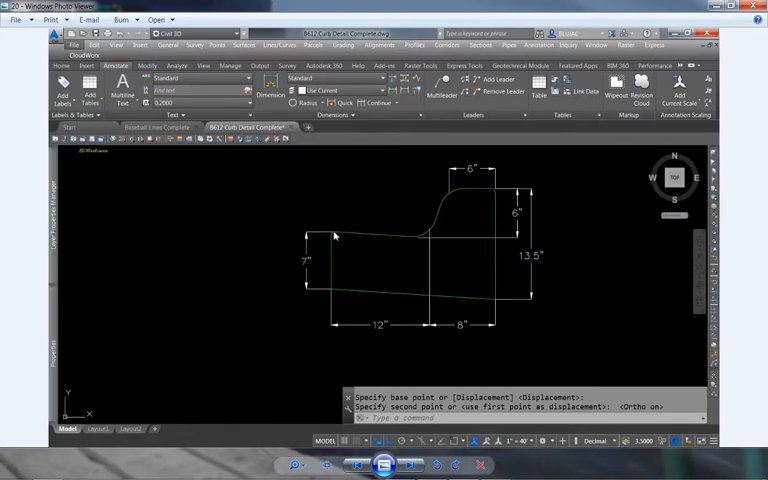
mouse_move(500, 228)
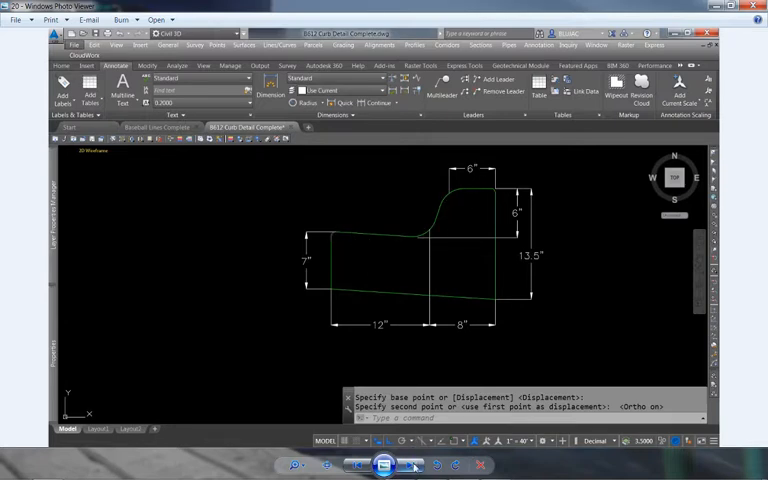
mouse_move(413, 465)
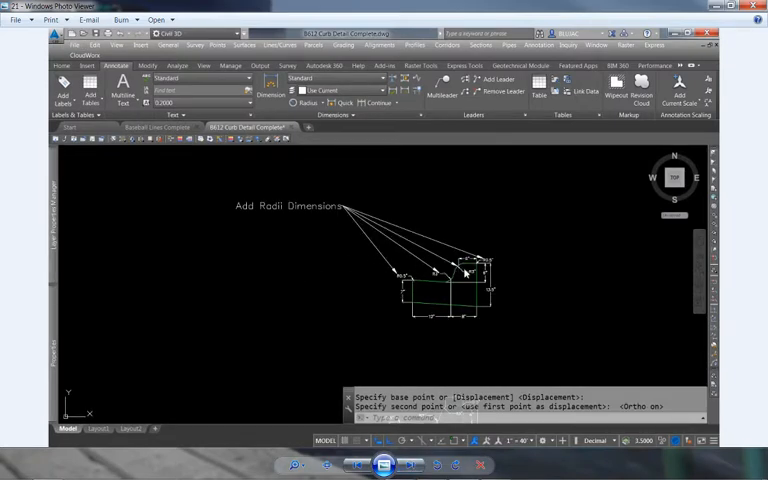
mouse_move(490, 263)
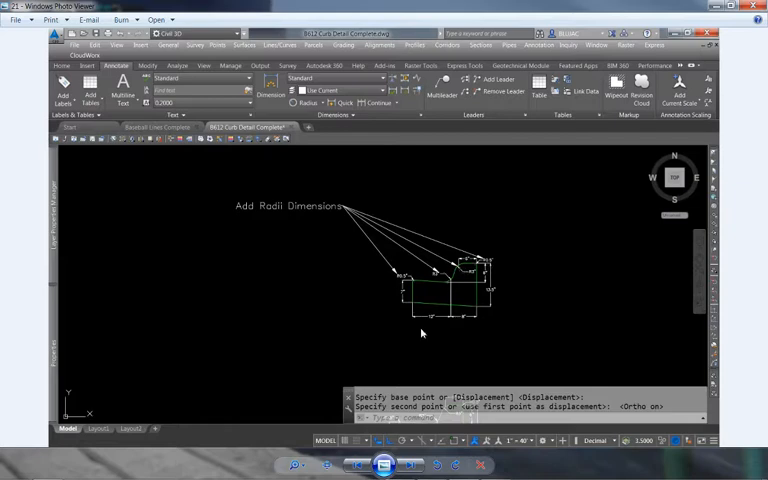
mouse_move(351, 202)
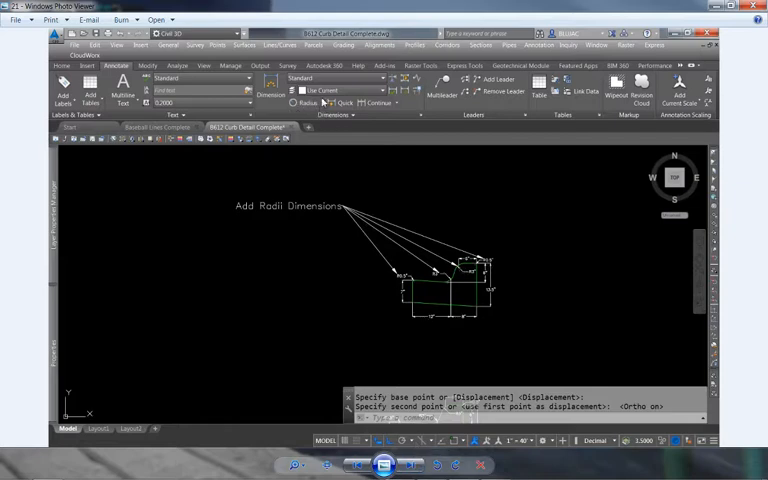
mouse_move(453, 187)
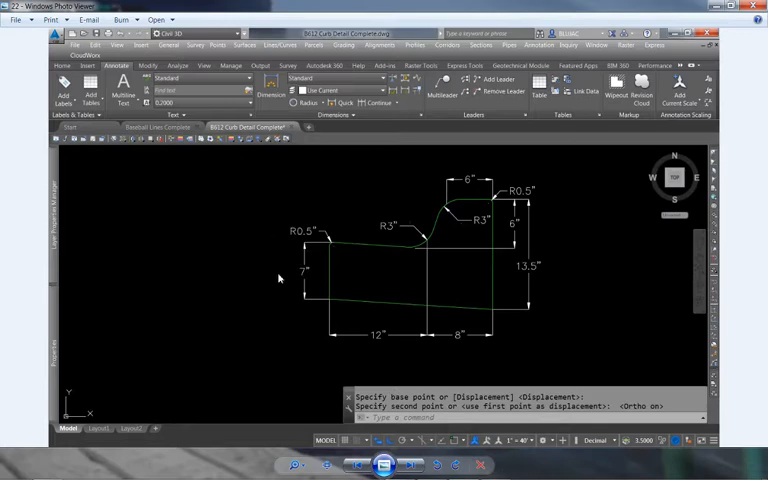
mouse_move(331, 365)
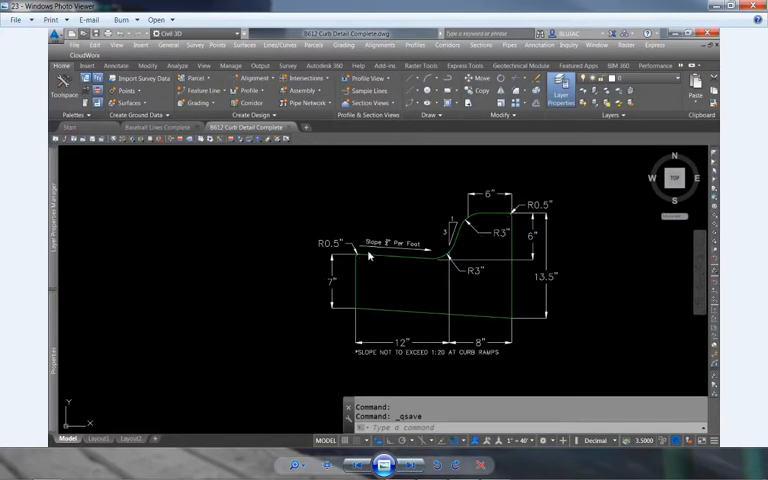
mouse_move(362, 238)
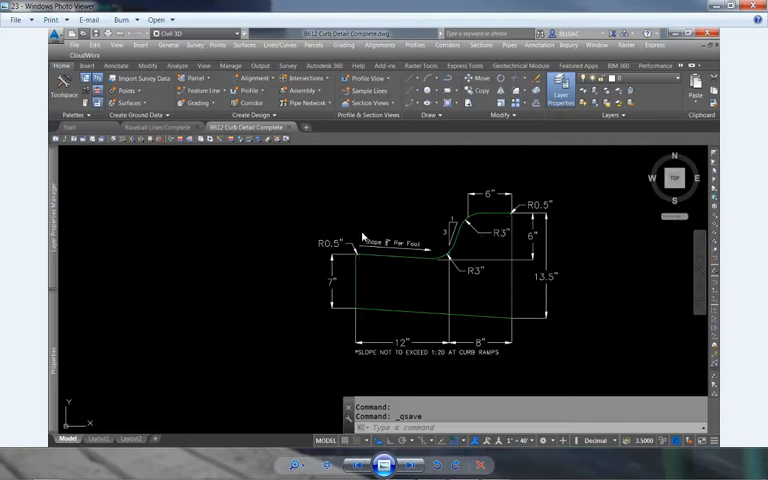
mouse_move(430, 249)
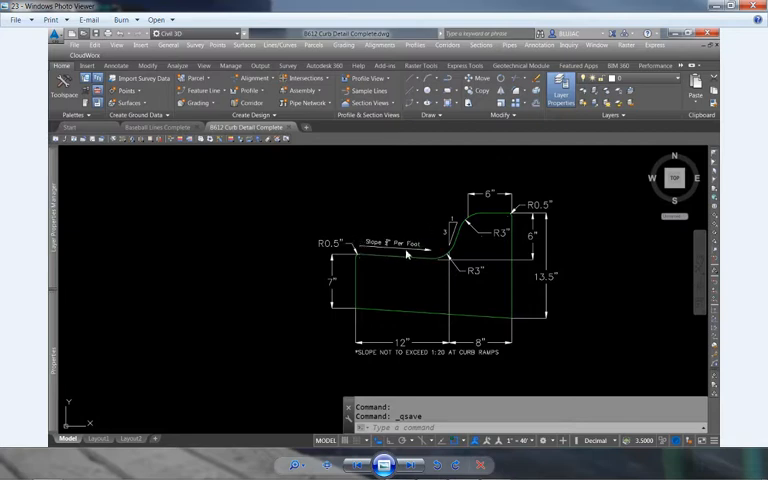
mouse_move(362, 252)
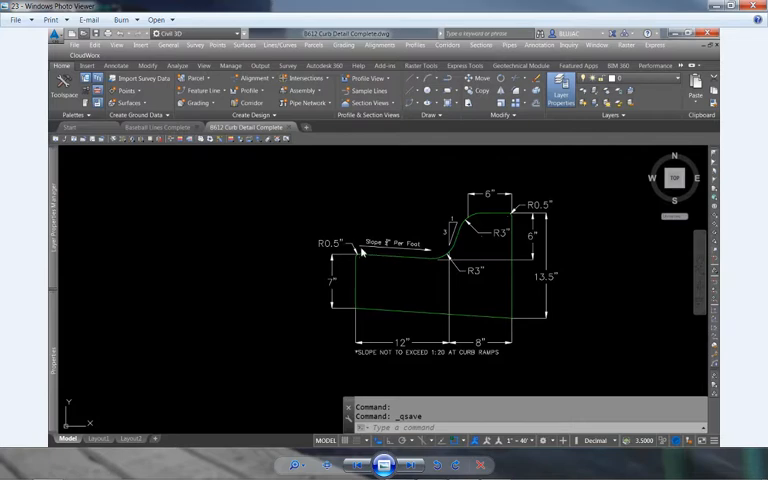
mouse_move(415, 258)
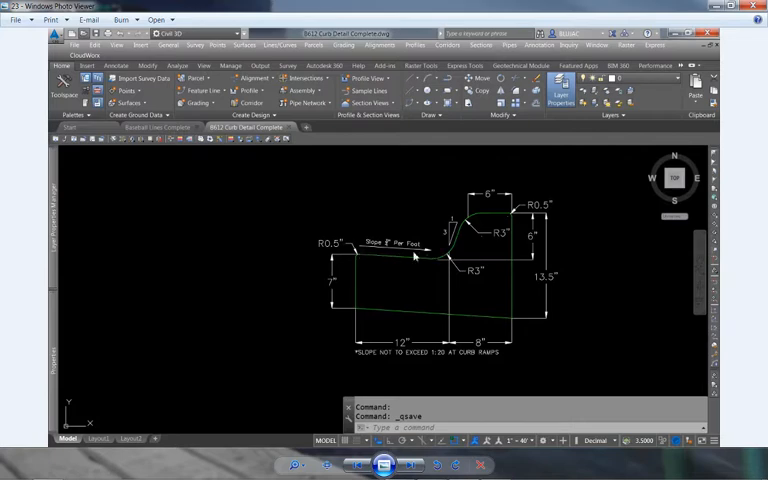
mouse_move(427, 260)
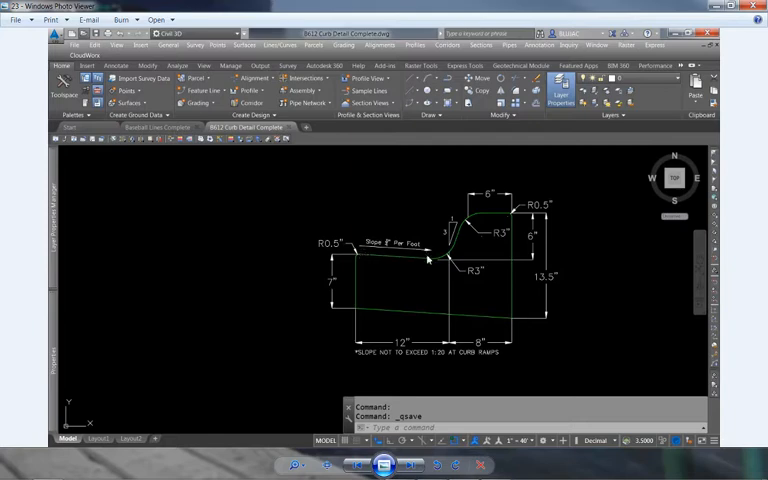
mouse_move(378, 265)
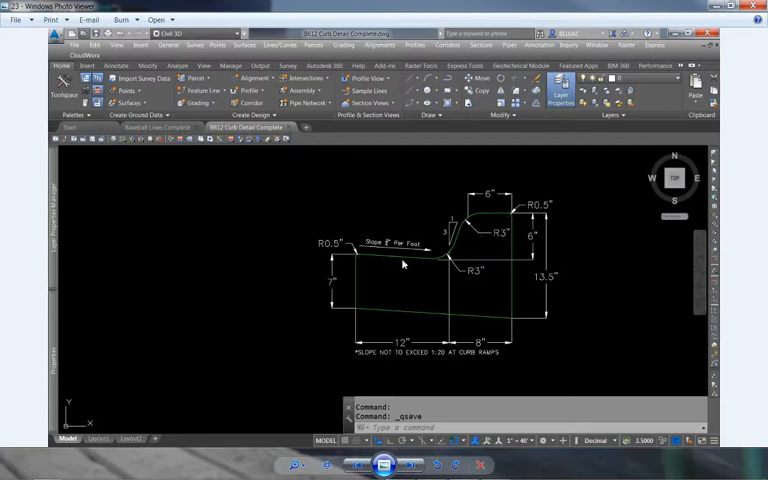
mouse_move(398, 258)
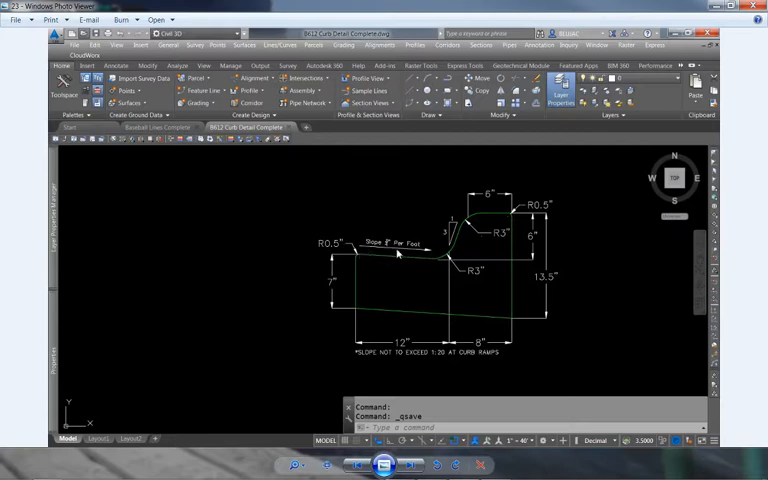
mouse_move(413, 267)
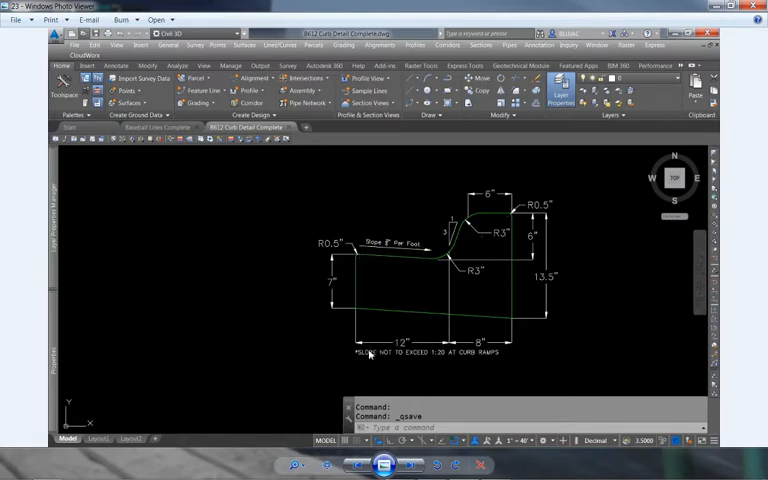
mouse_move(490, 360)
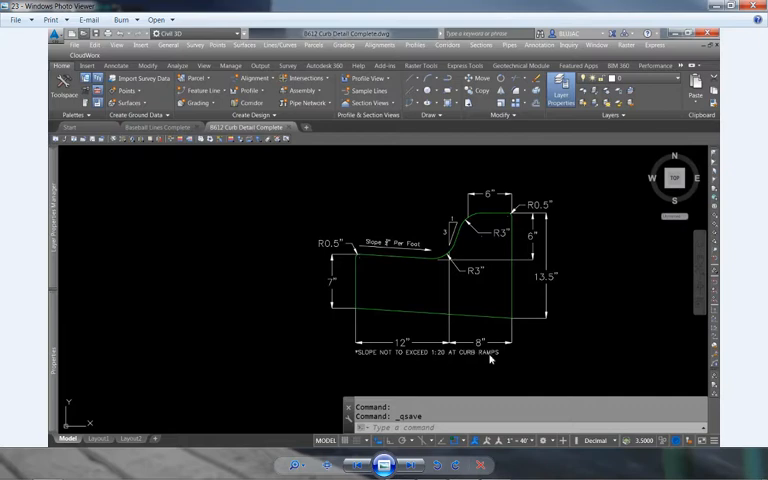
mouse_move(473, 365)
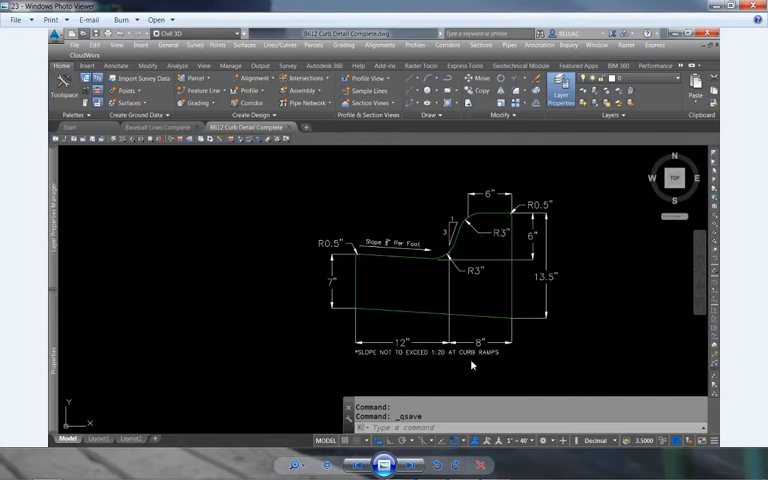
mouse_move(461, 177)
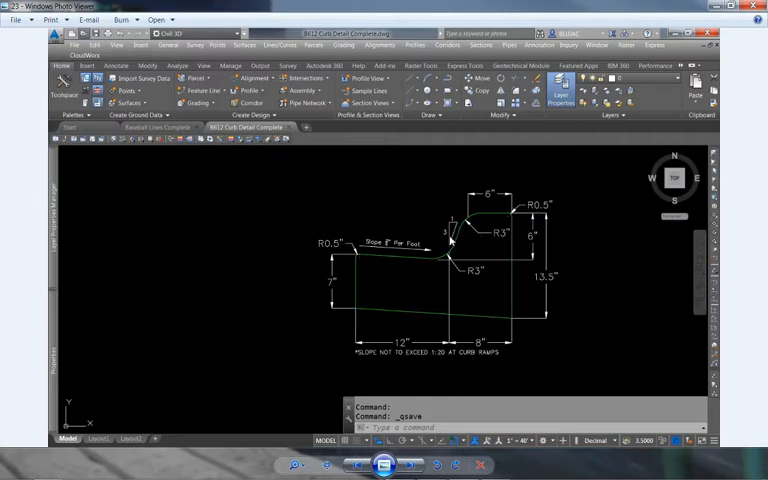
mouse_move(452, 228)
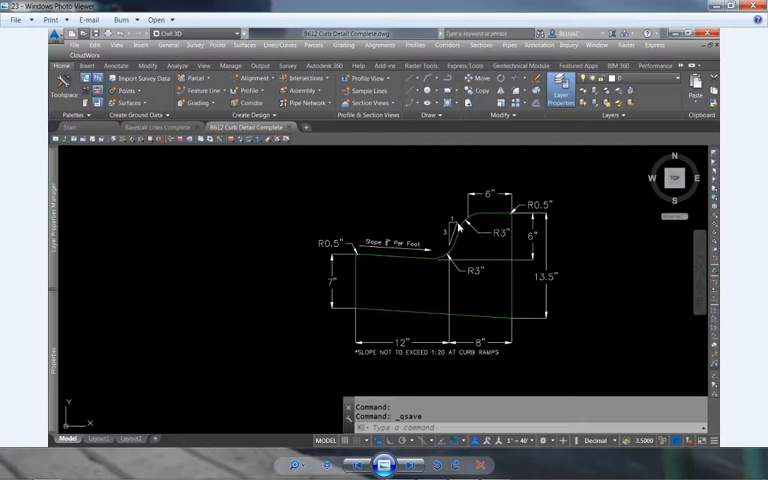
mouse_move(452, 227)
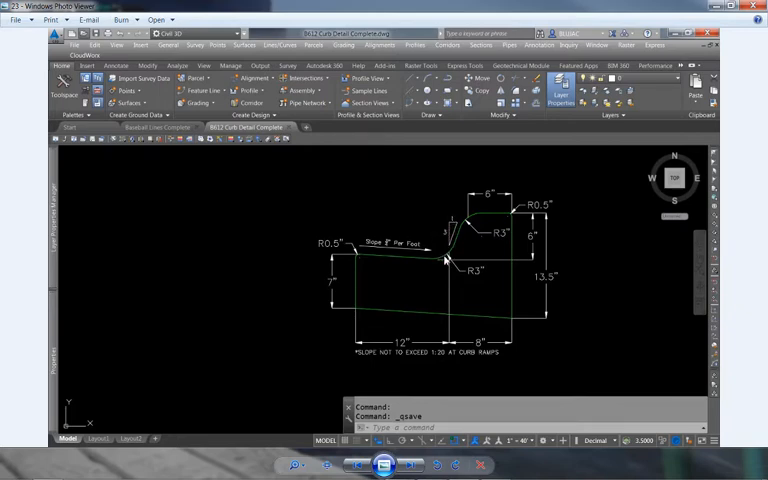
mouse_move(405, 390)
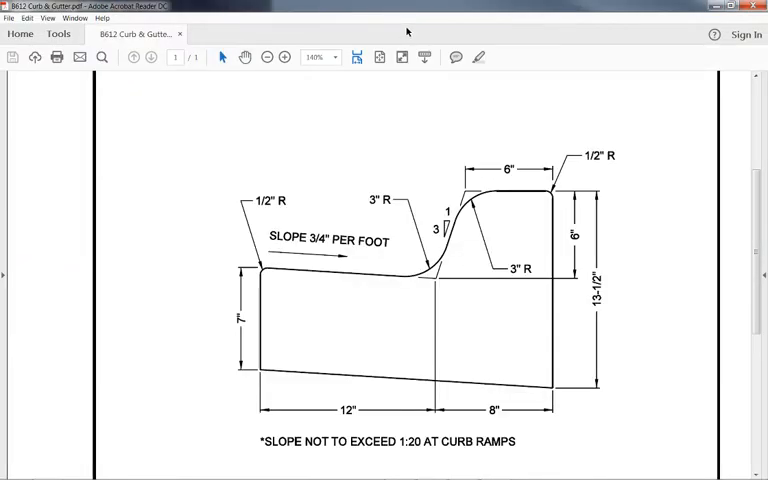
mouse_move(432, 12)
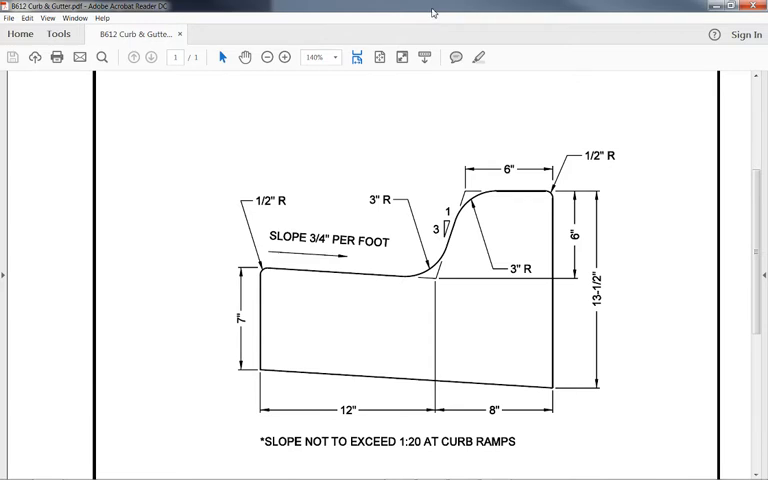
mouse_move(755, 7)
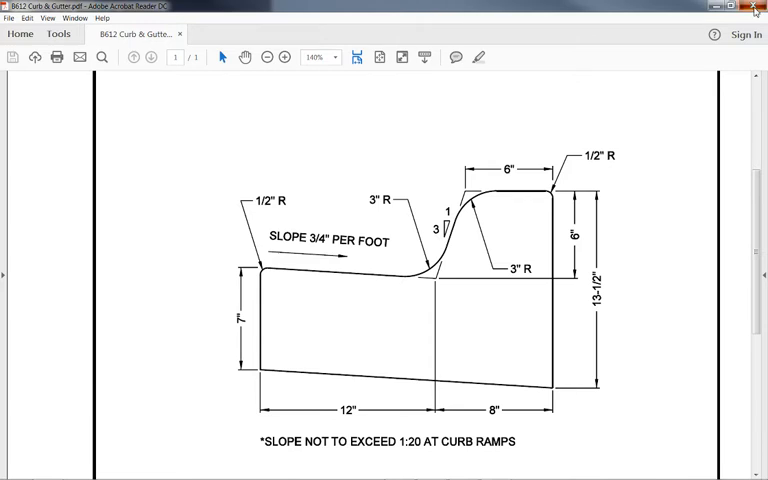